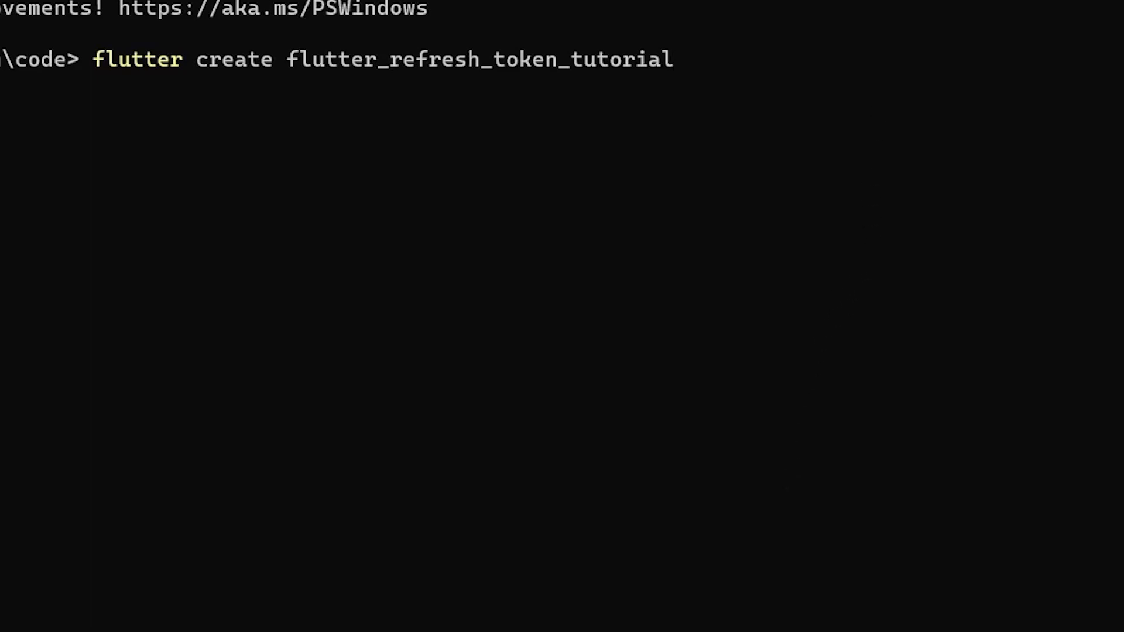
Step: Run 'flutter create flutter_refresh_token_tutorial' to generate the new project
key(Return)
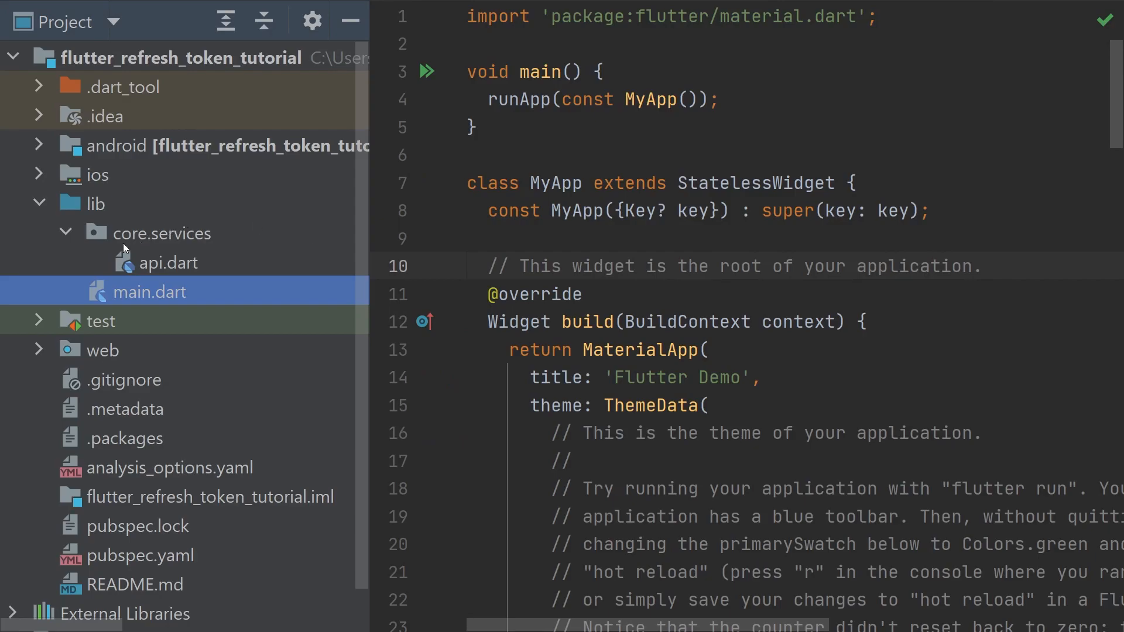
Step: Open lib/core.services/api.dart in the editor
click(162, 233)
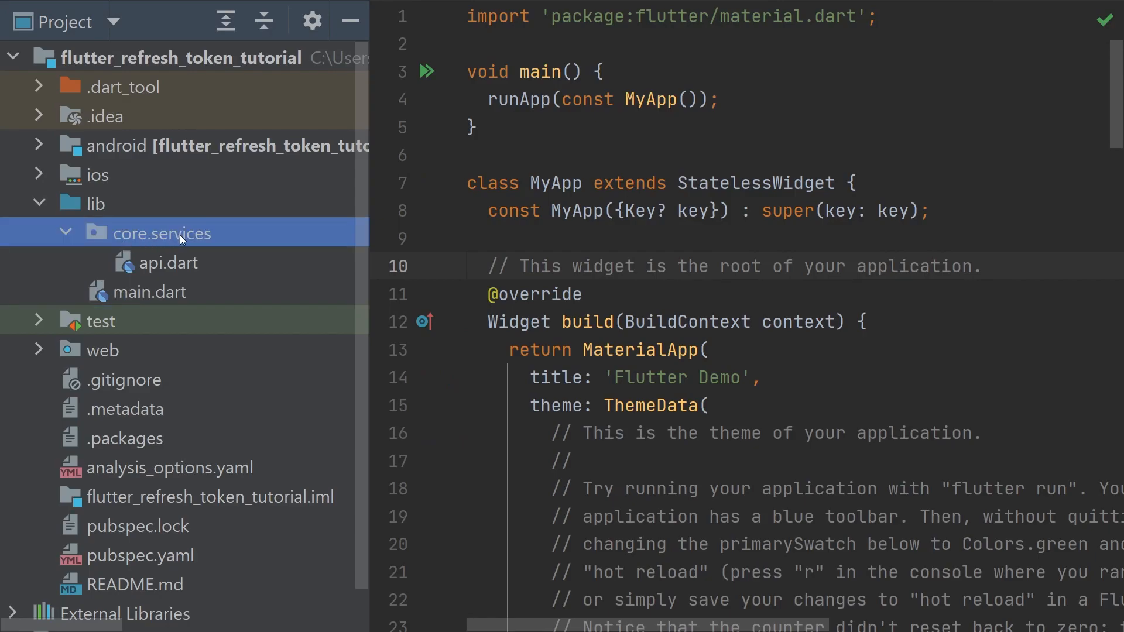
mouse_move(199, 278)
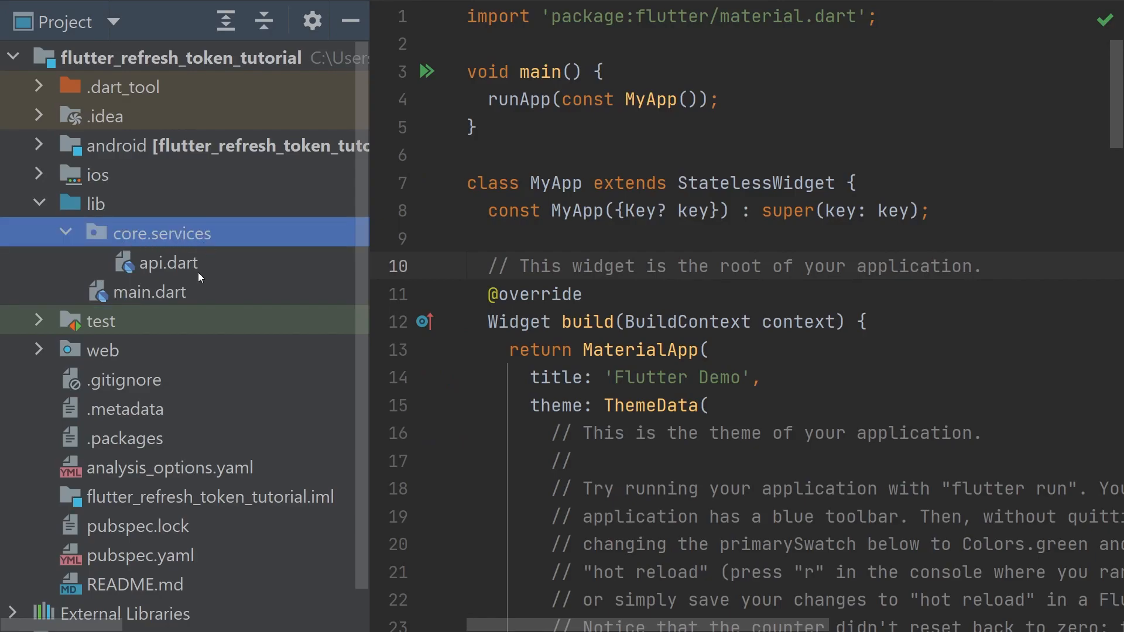
click(168, 262)
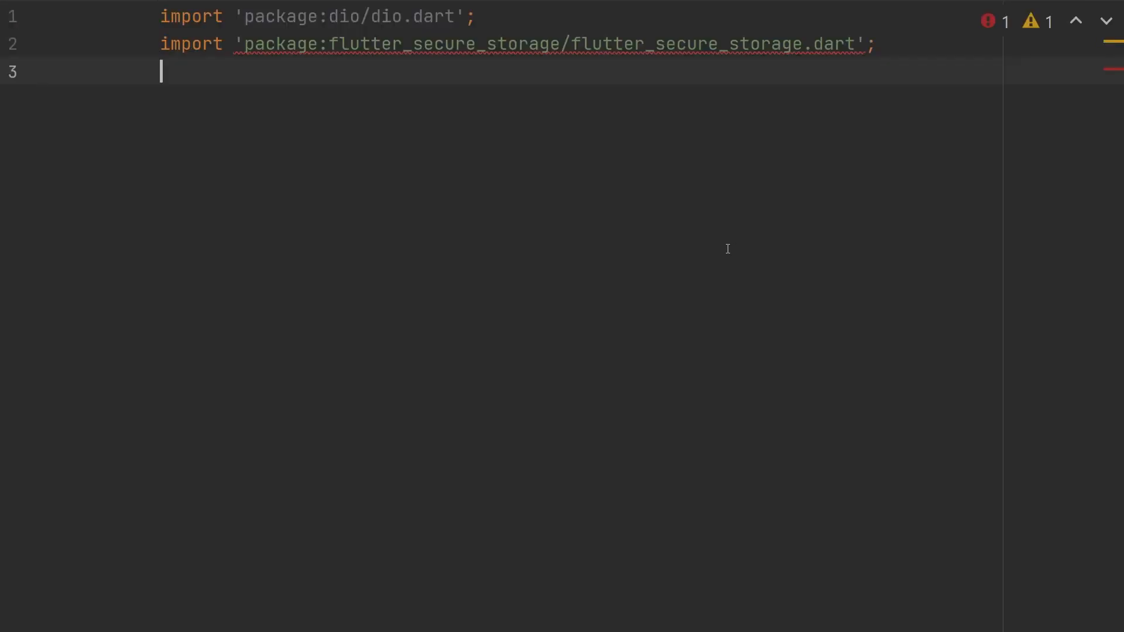
Step: Declare class Api with a 'Dio api = Dio();' field and a nullable 'String? accessToken'
text(class Api {)
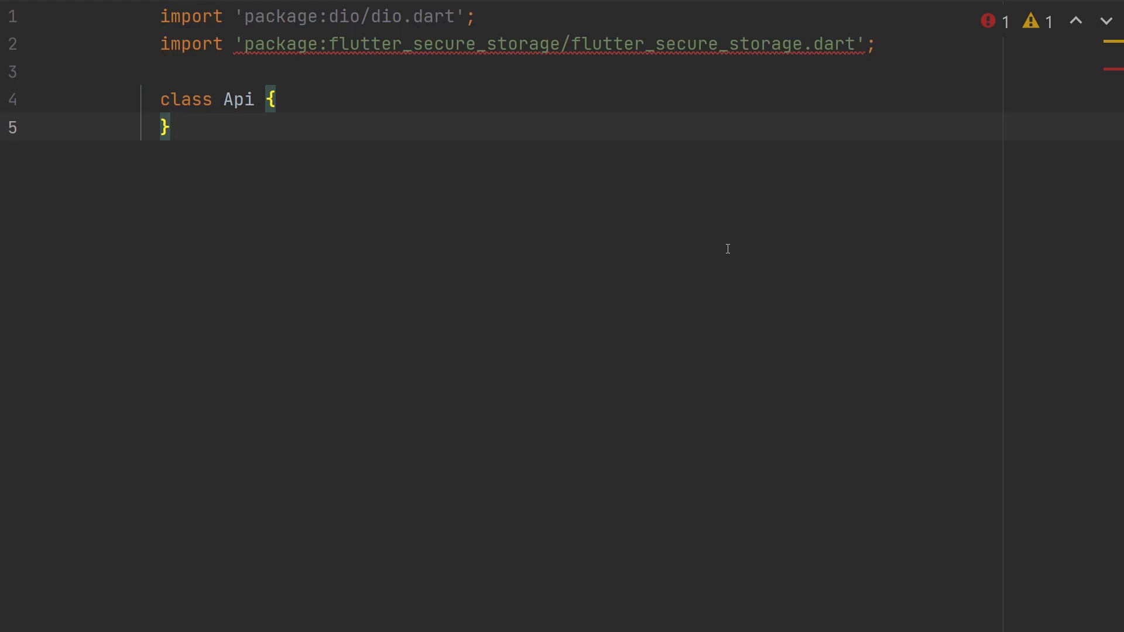
text(Dio api = Dio();)
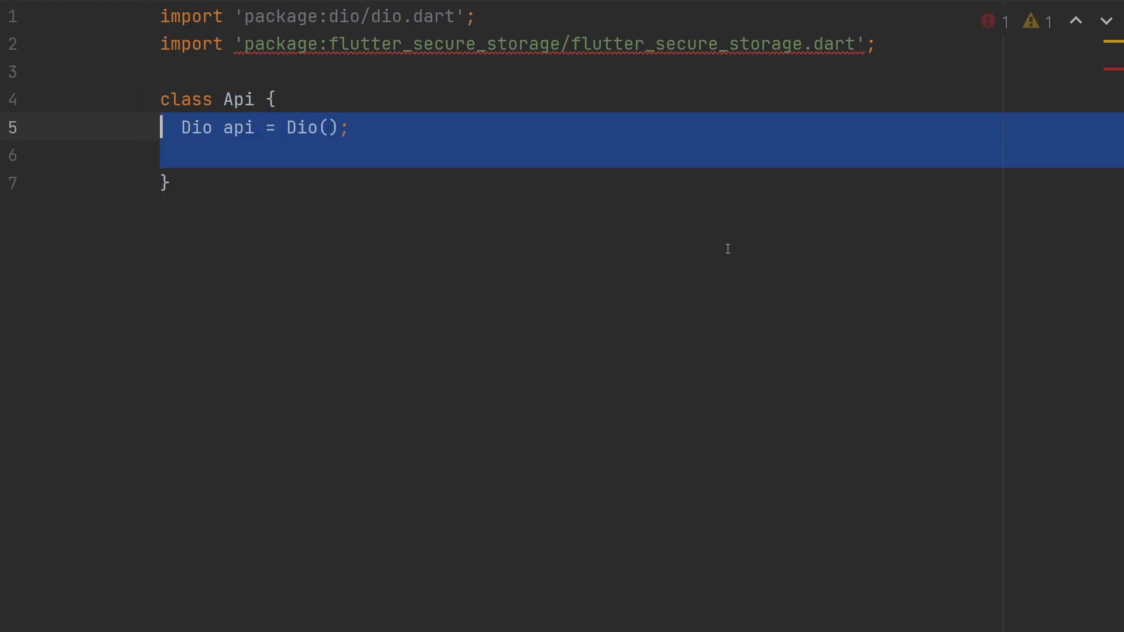
text(String? accessToken;)
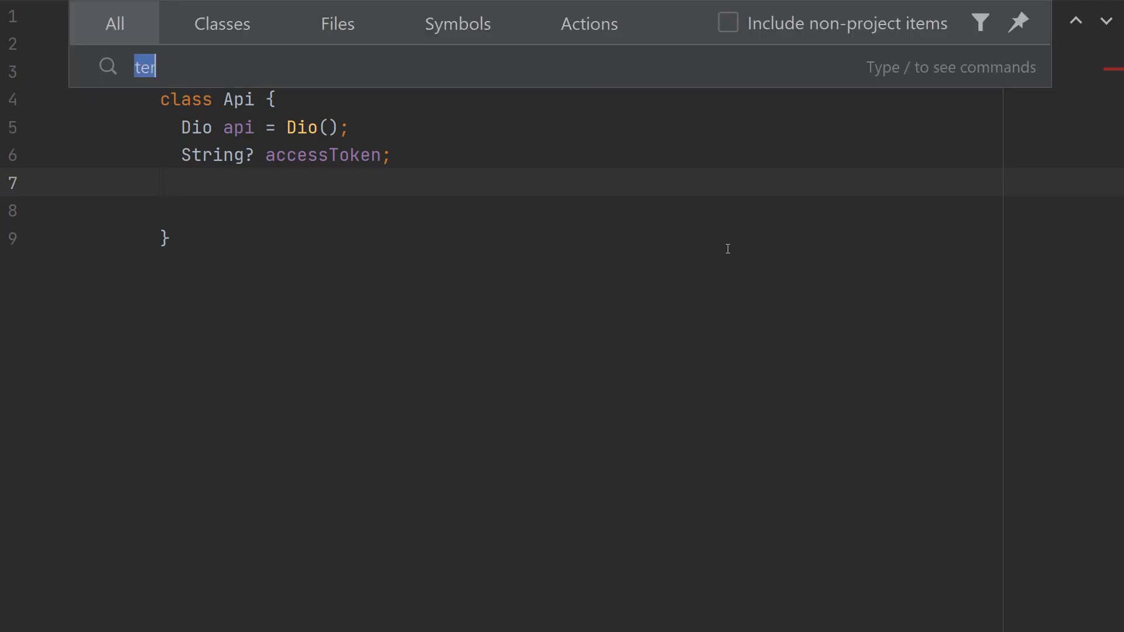
Step: Add flutter_secure_storage and declare 'final _storage = const FlutterSecureStorage();' in Api
text(m)
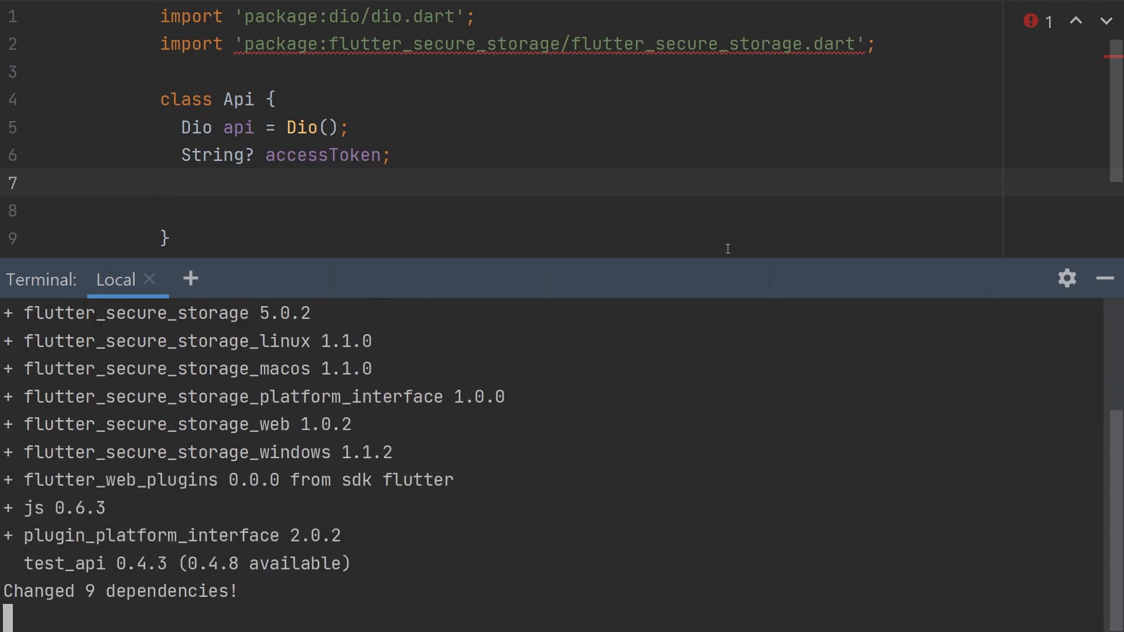
text(final _storage = const FlutterSecureStorage();)
text(Api() {)
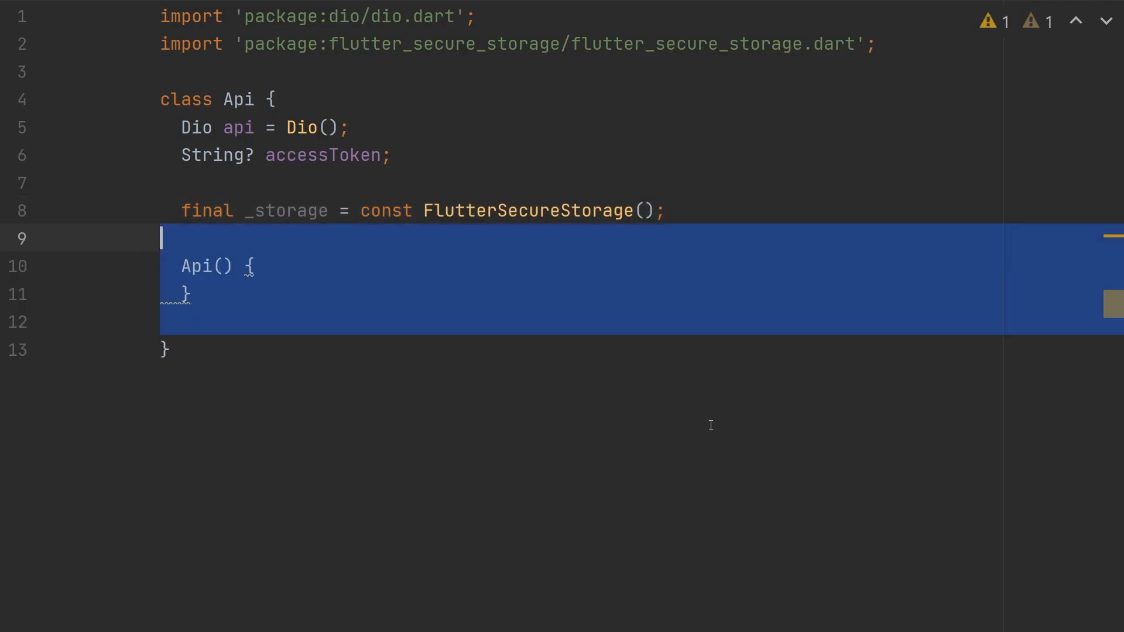
Step: Write the onRequest callback setting 'Bearer $accessToken' Authorization header and returning handler.next(options)
click(207, 265)
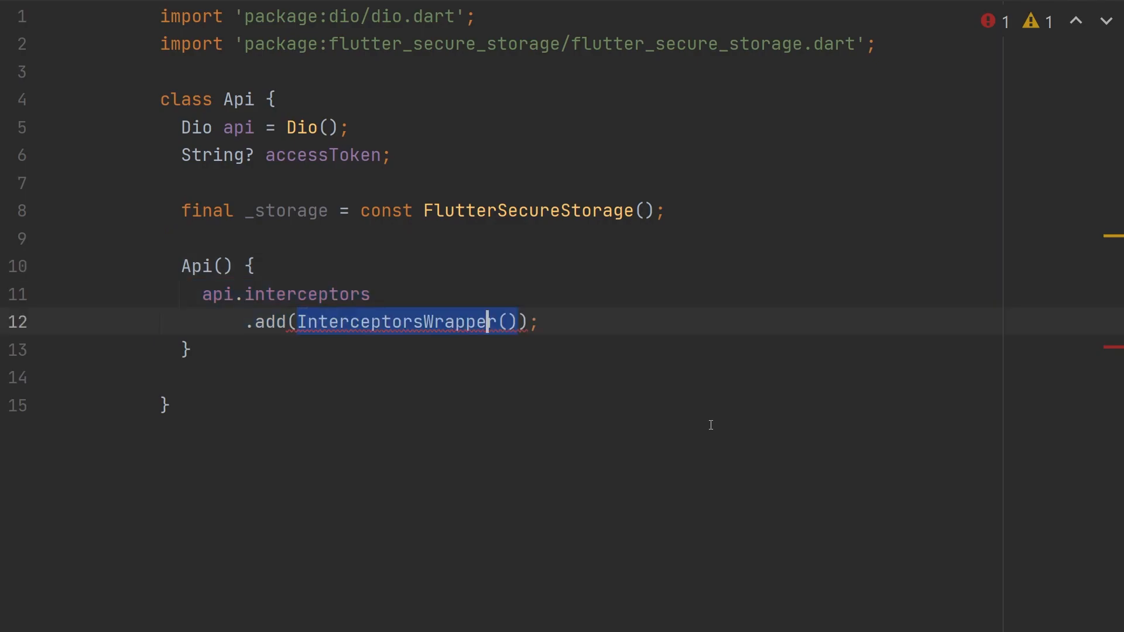
click(508, 322)
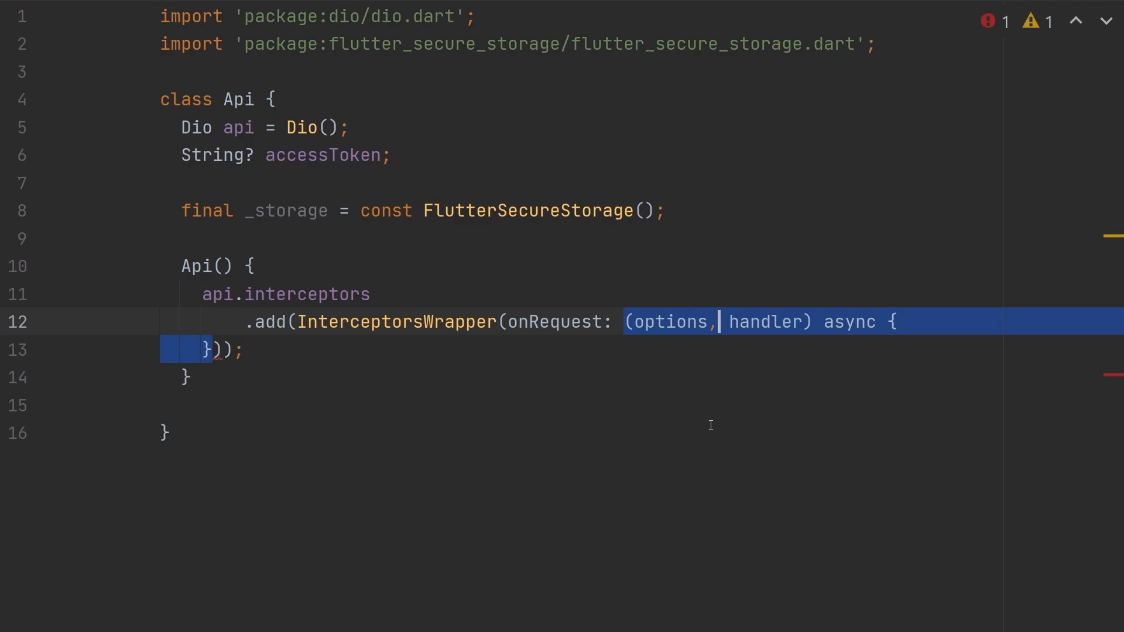
click(243, 350)
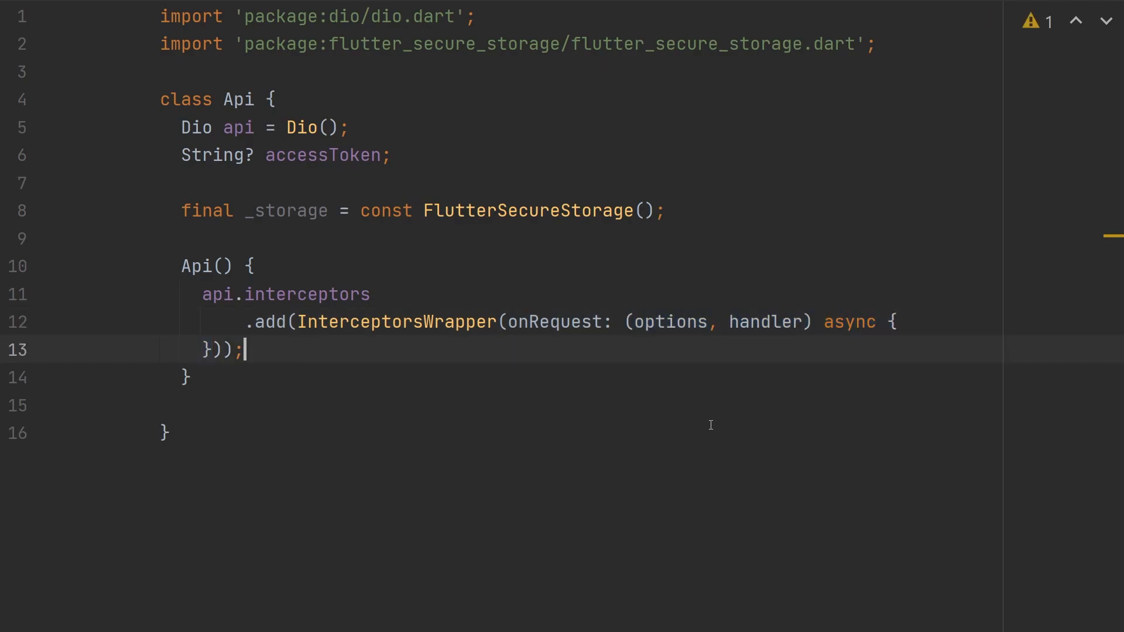
text(options.headers['Authorization'] = 'Bearer $accessToken';)
text(options.path = 'http://192.168.0.20:8080' + options.path;)
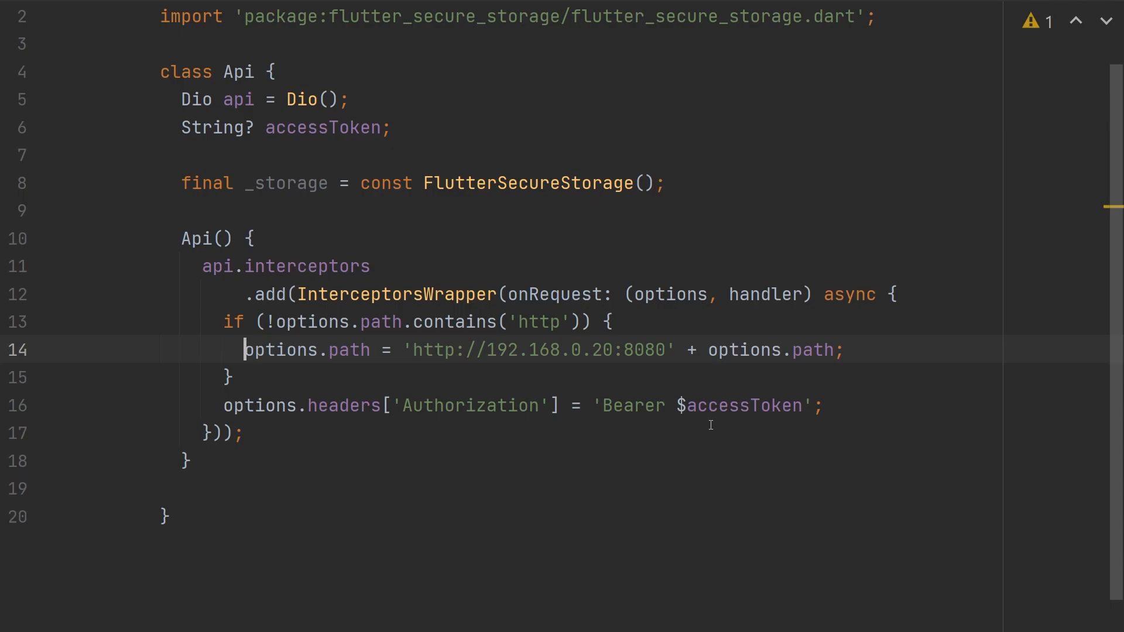
text(return handler.next(options);)
text(error.response?.data['message'] == "Invalid JWT")) {)
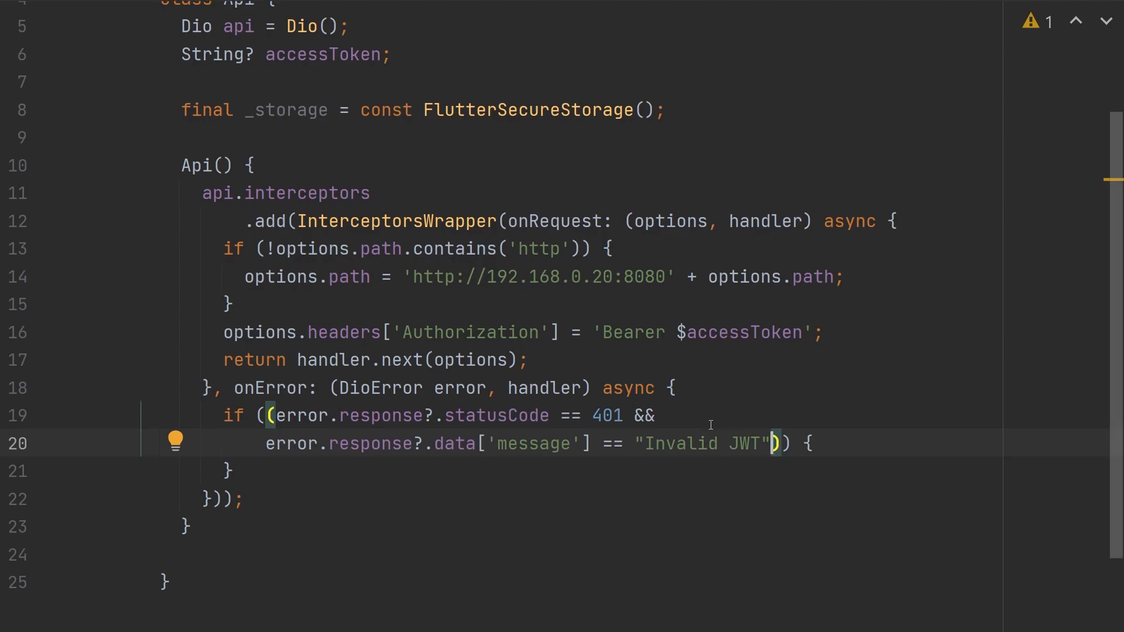
Step: Add an 'if (await _storage.containsKey(key: 'refreshToken'))' check inside the 401 handler
scroll(down, 3)
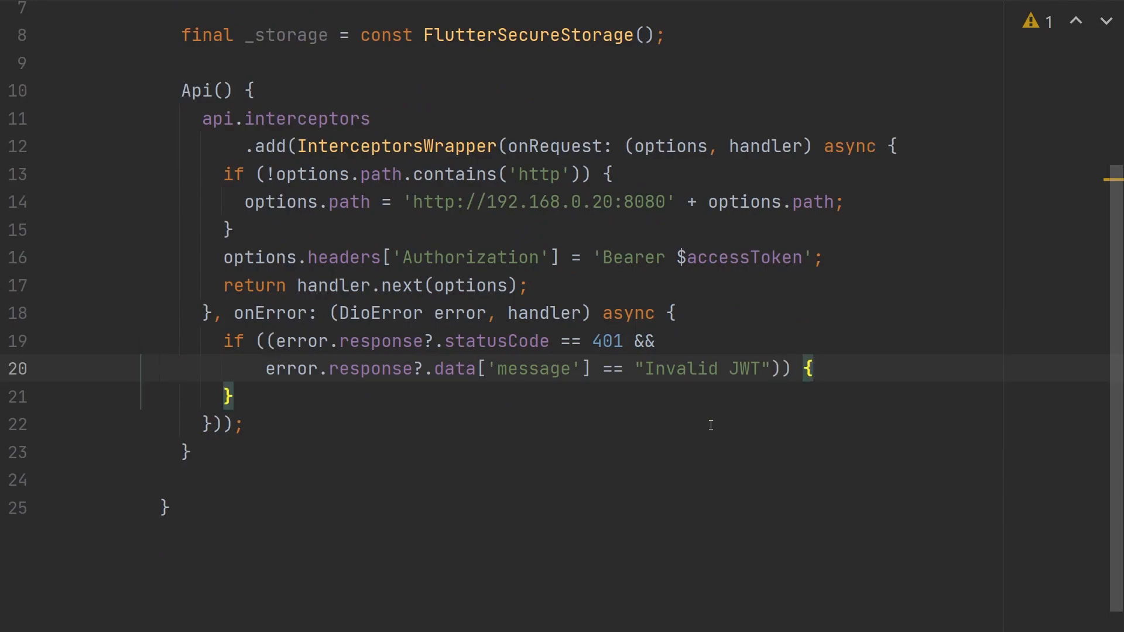
text(if (await _storage.containsKey(key: 'refreshToken')) {)
text(Future<void> refreshToken() async {)
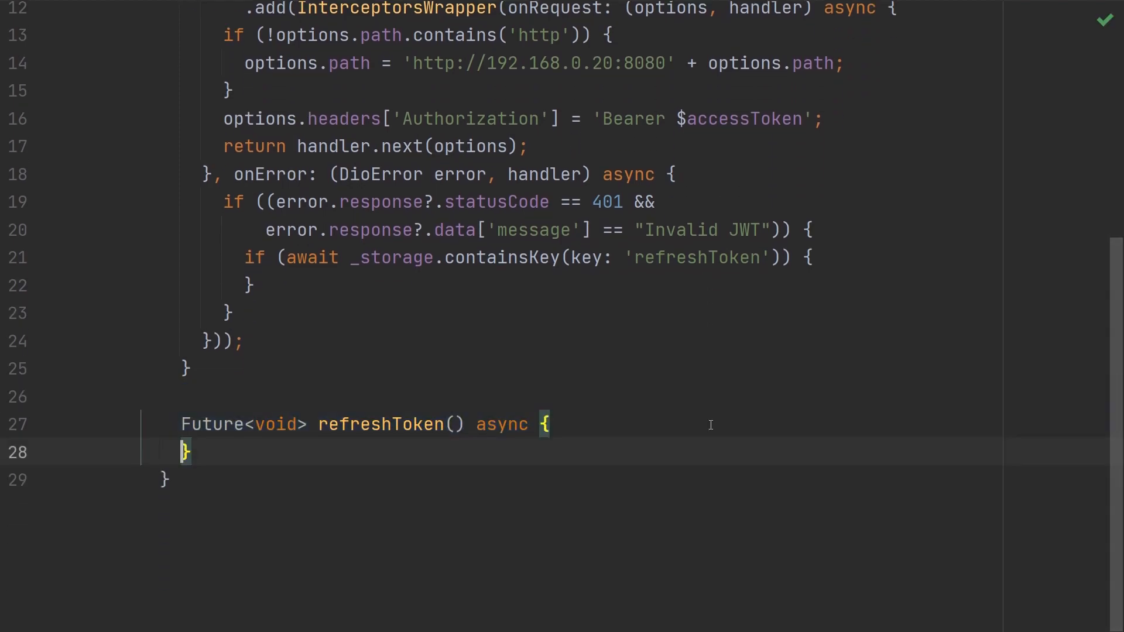
Step: Read refreshToken from storage, post it to /auth/refresh, then set or clear accessToken and storage
text(final refreshToken = await _storage.read();)
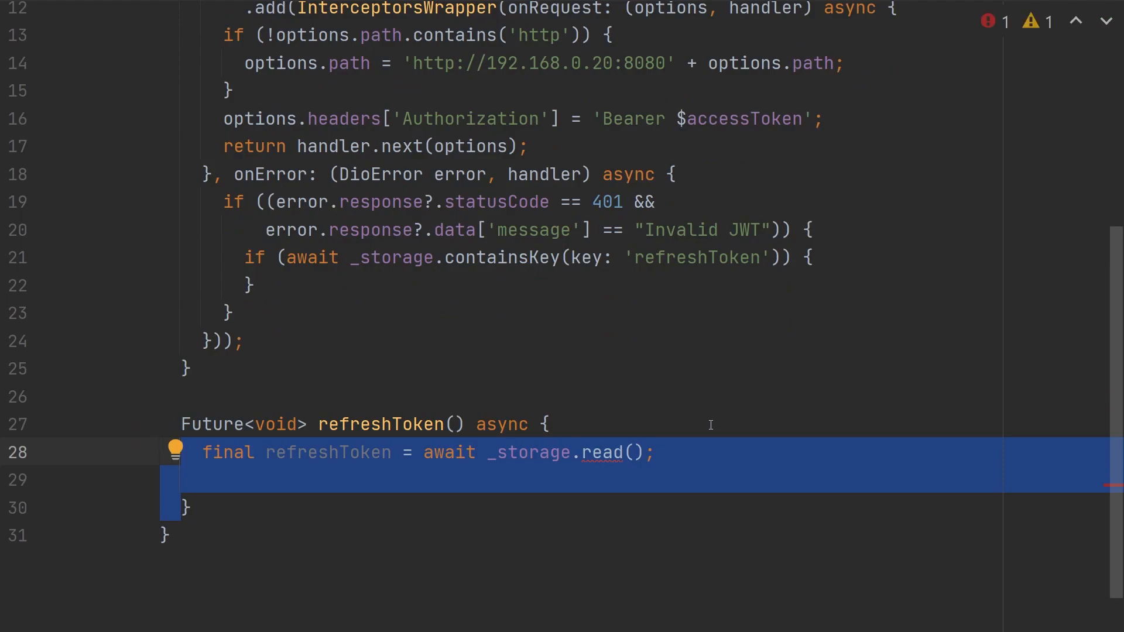
mouse_move(670, 497)
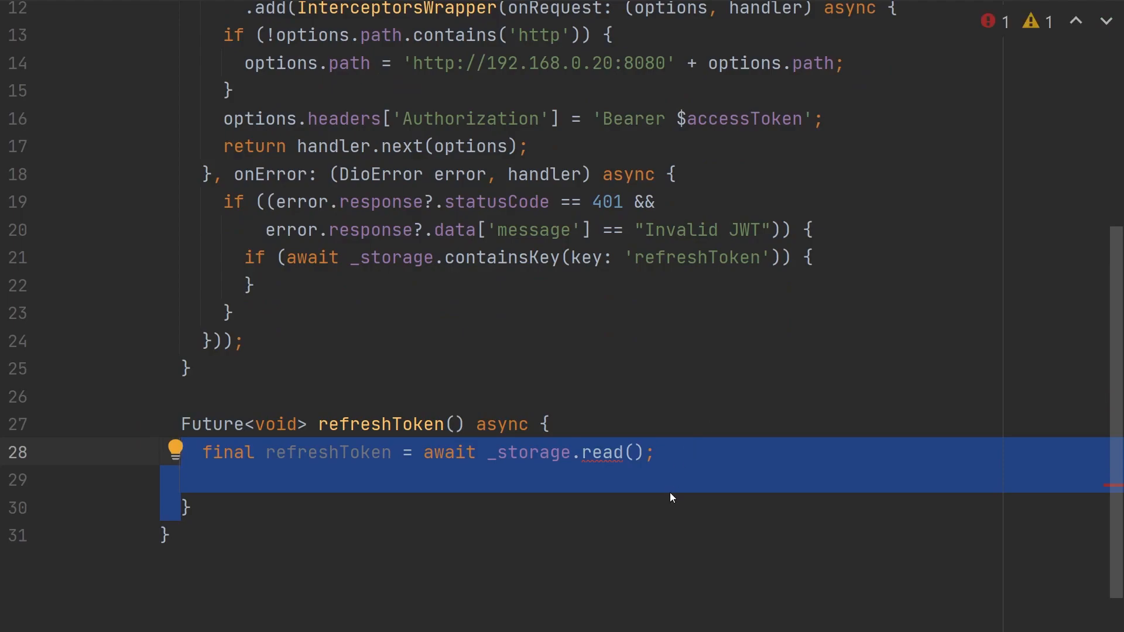
text(key: 'refreshToken')
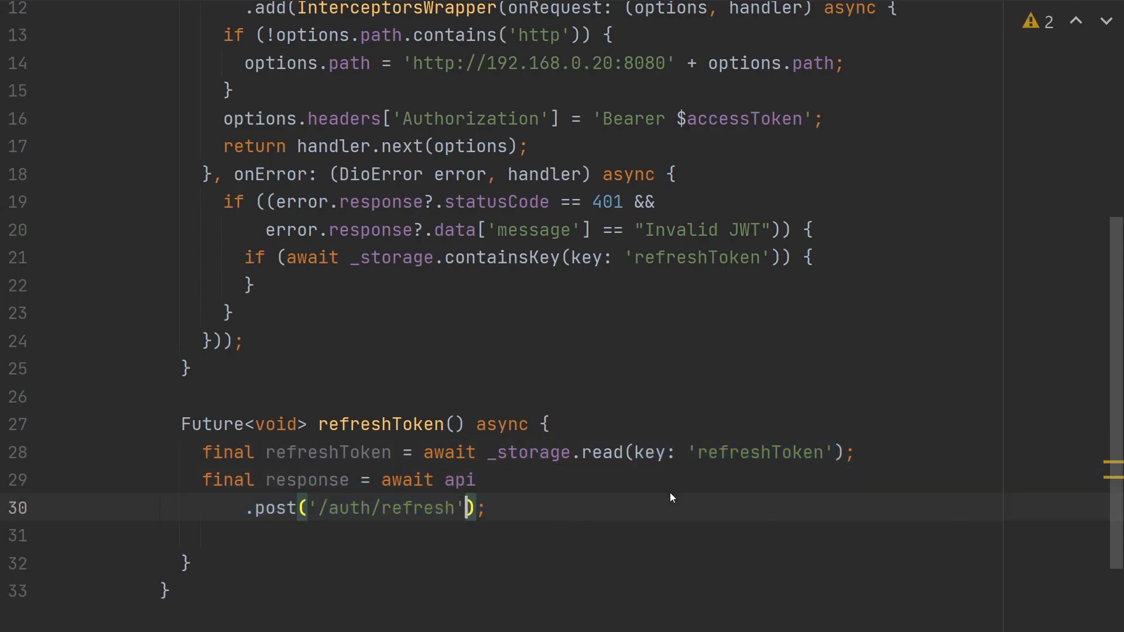
text(, data: {'refreshToken': refreshToken})
click(591, 536)
text(if (response.statusCode == 201) {)
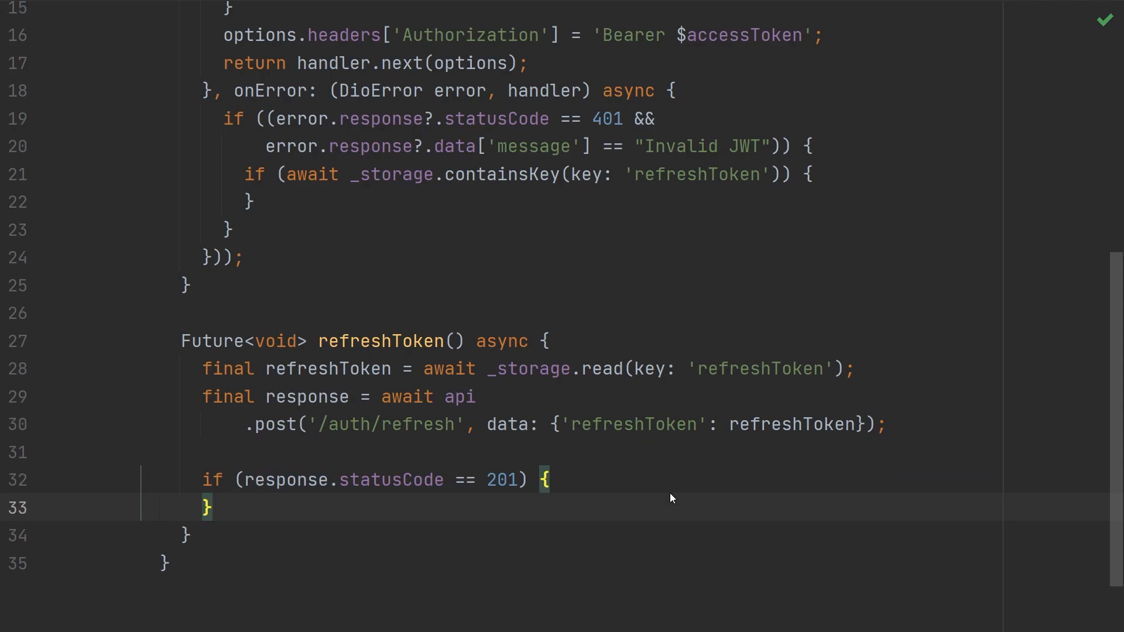
text(accessToken = response.data;)
text(// refresh token is wrong)
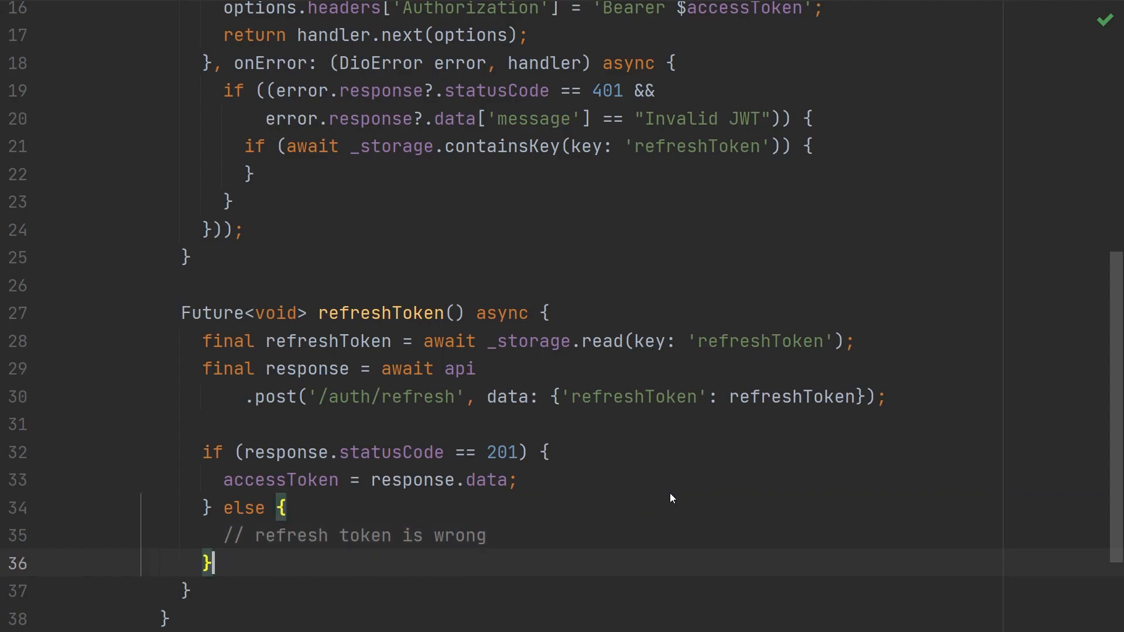
text(accessToken = null;)
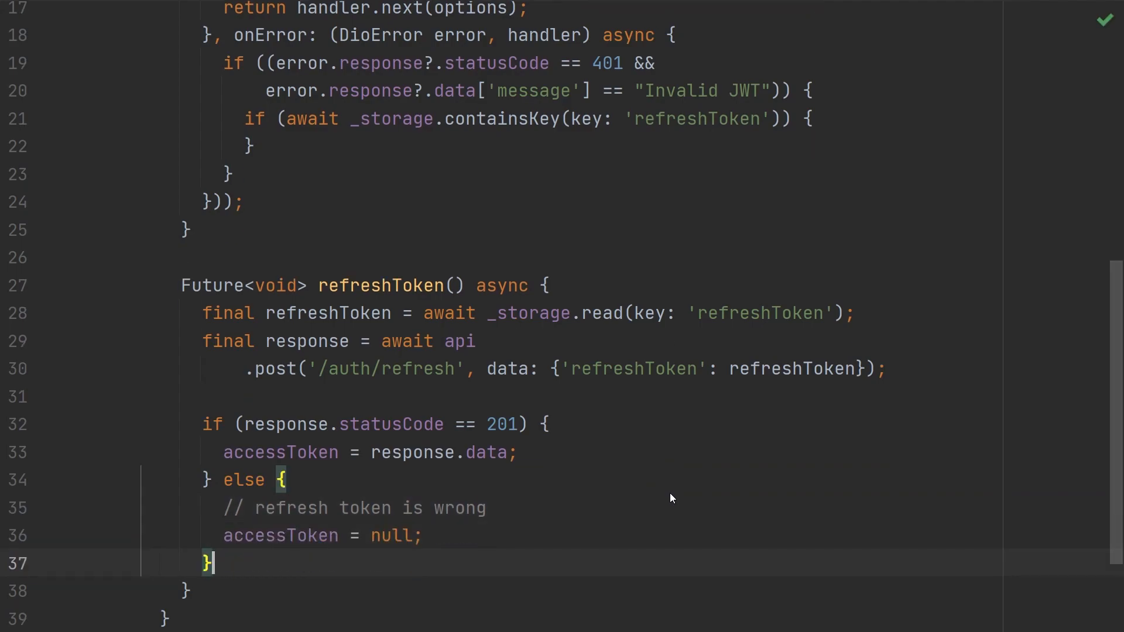
text(_storage.deleteAll();)
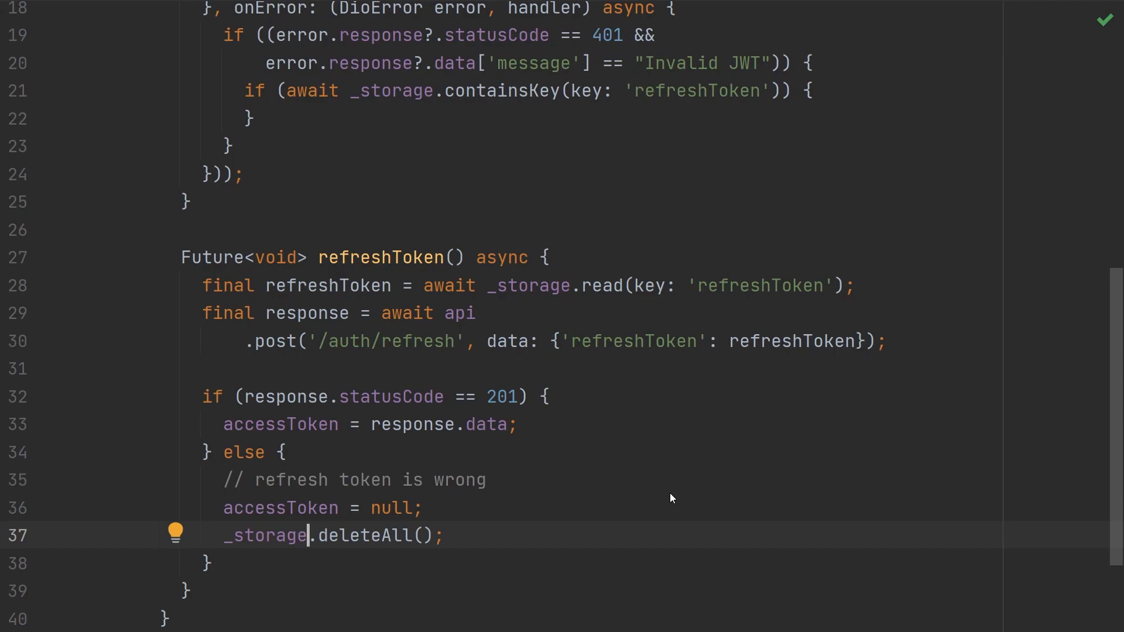
click(247, 118)
text(await refreshToken();)
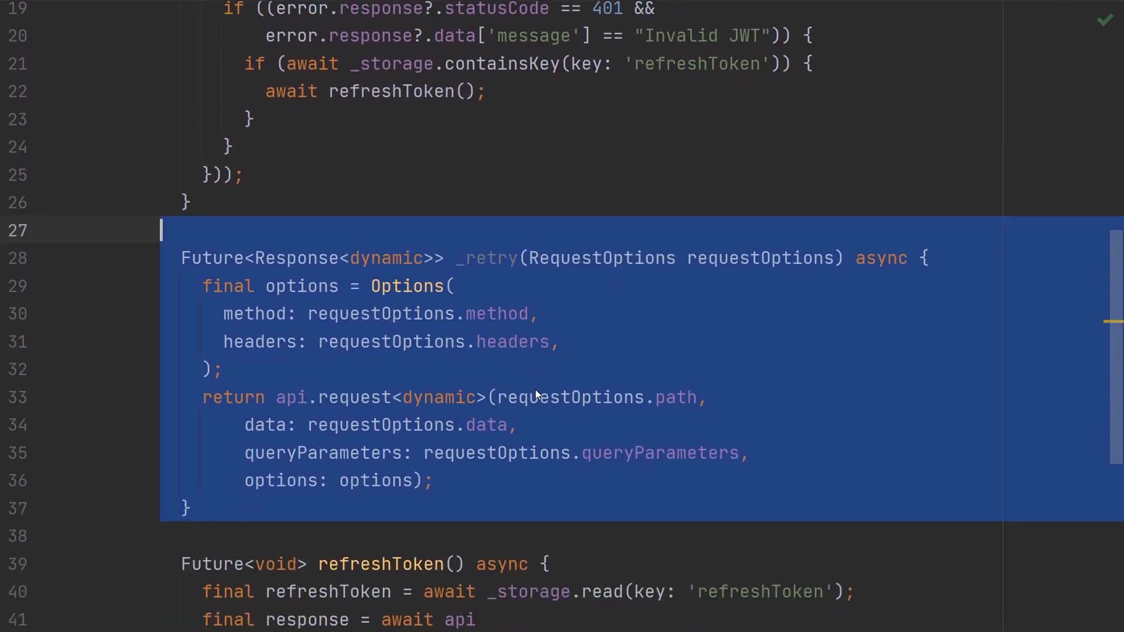
Step: Scroll through the added _retry method that resends requests with their original options
scroll(down, 3)
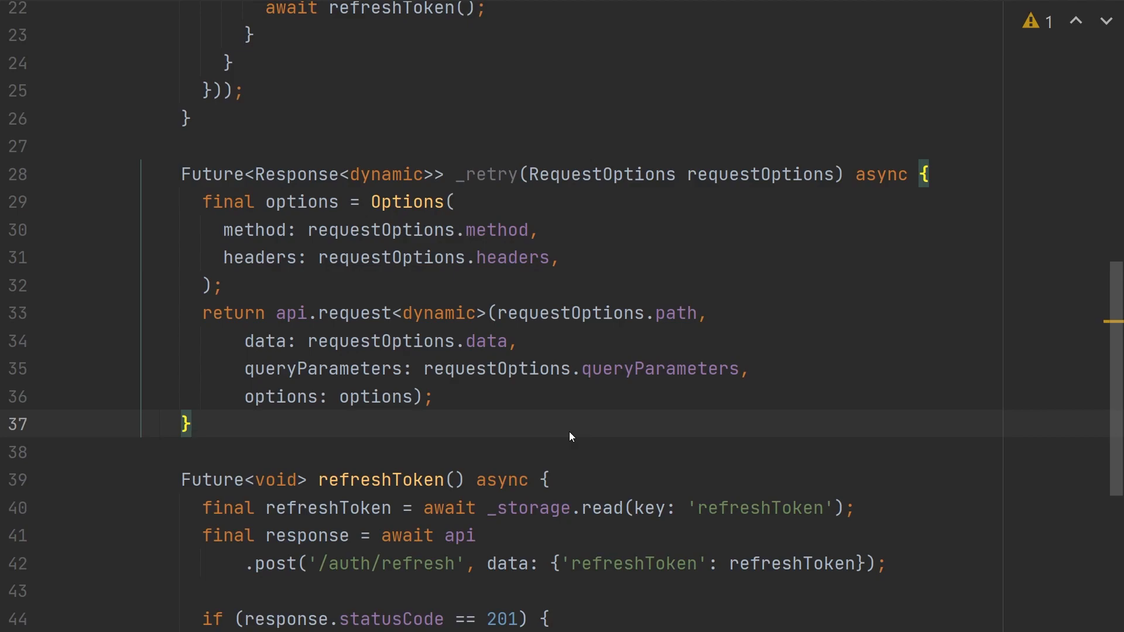
scroll(up, 3)
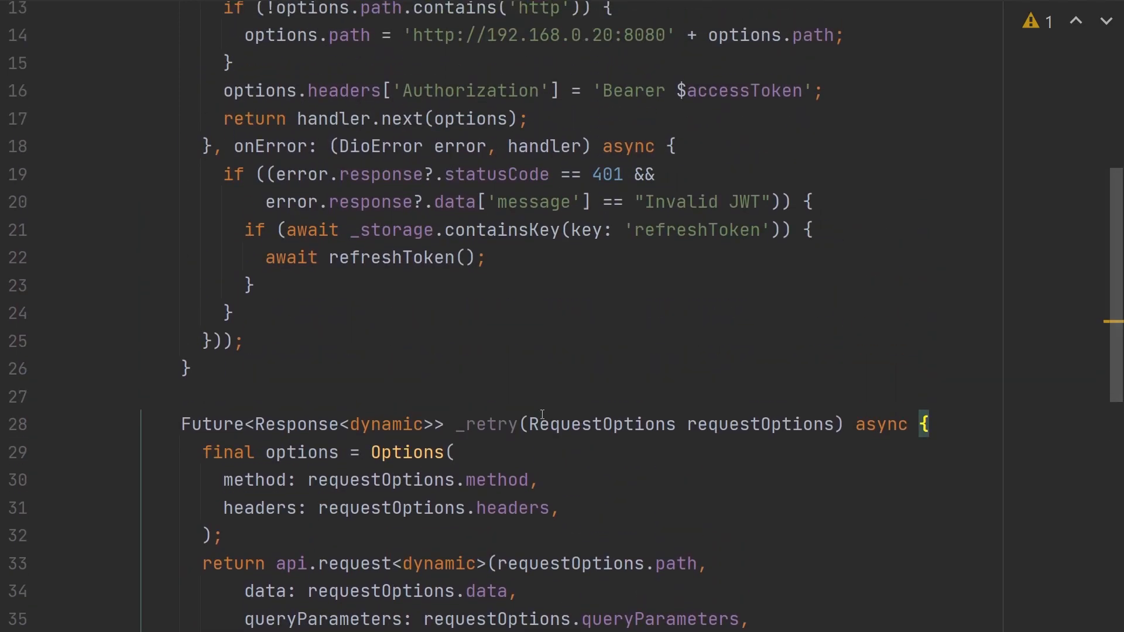
Step: Return handler.resolve(await _retry(error.requestOptions)), otherwise forward with handler.next(error)
text(return handler.resolve();)
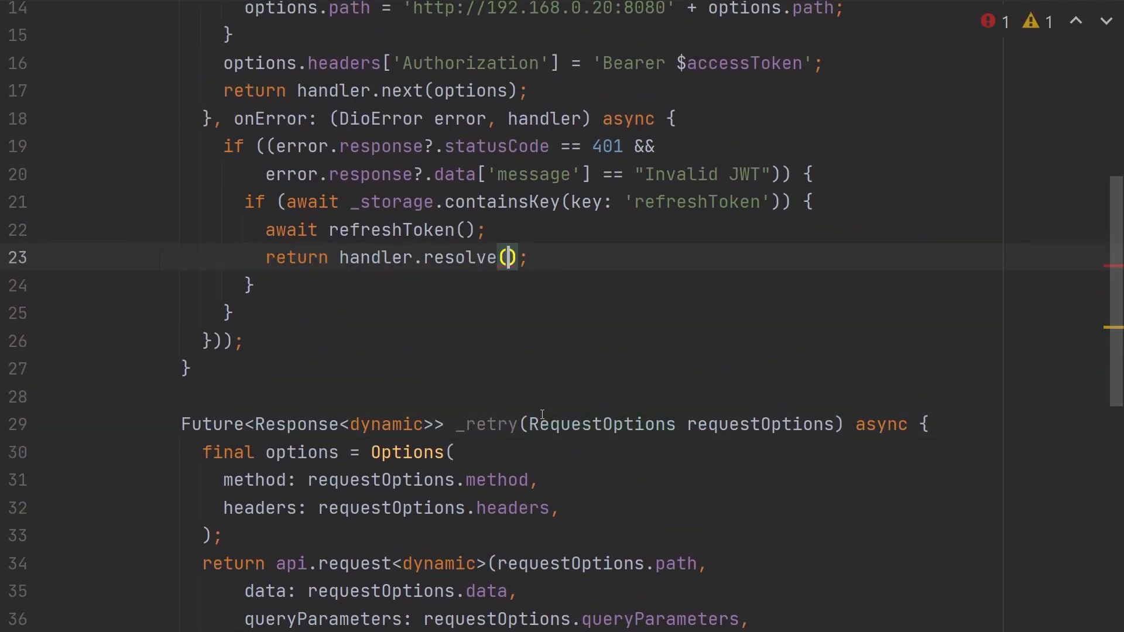
text(await _retry(error.requestOptions))
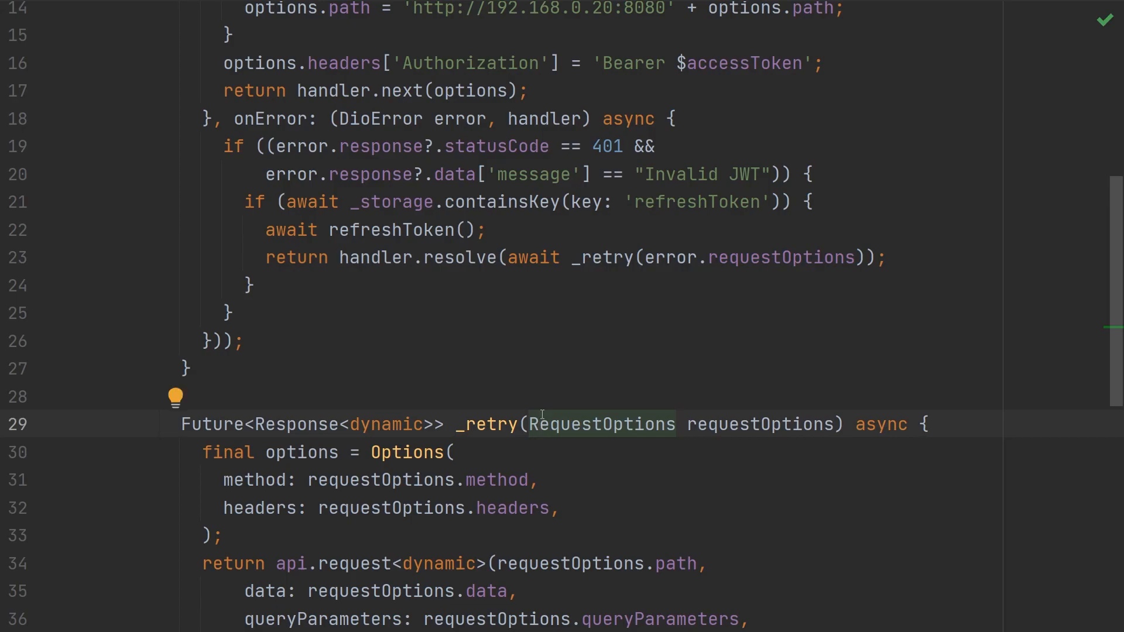
click(243, 342)
text(return handler.next(error);)
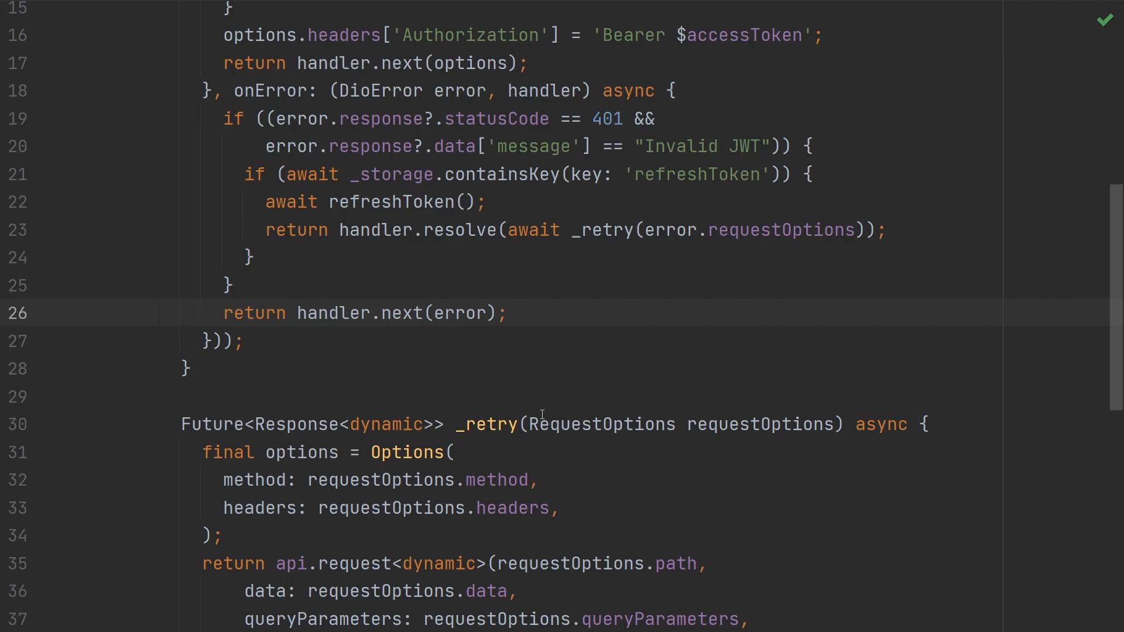
scroll(up, 3)
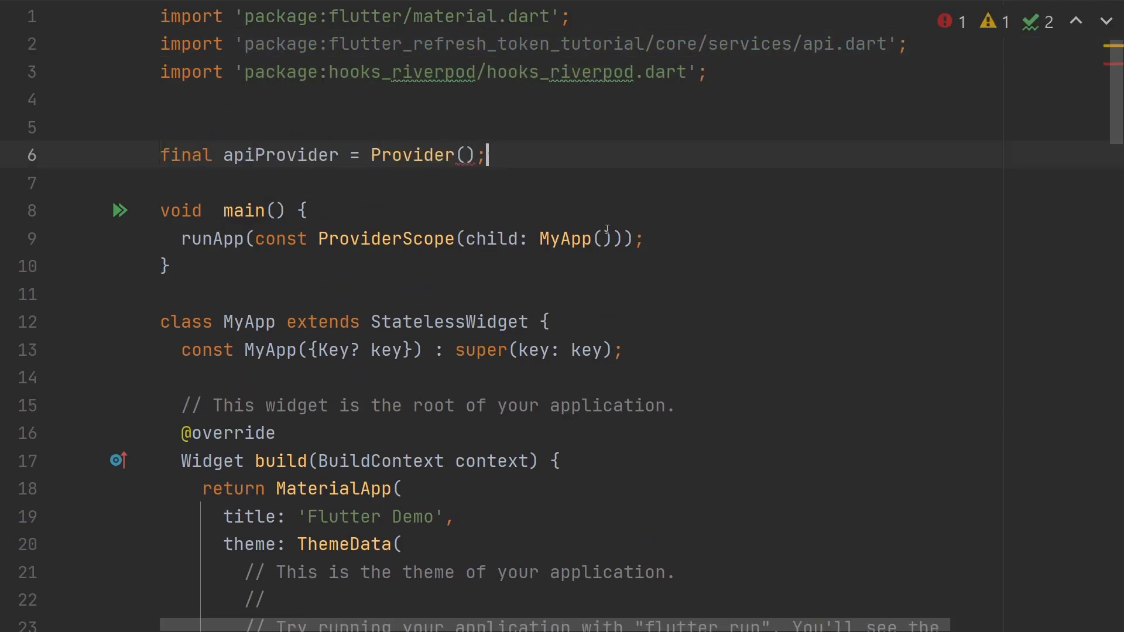
Step: Declare 'final apiProvider = Provider((ref) => Api());' in main.dart
text((ref) => Api())
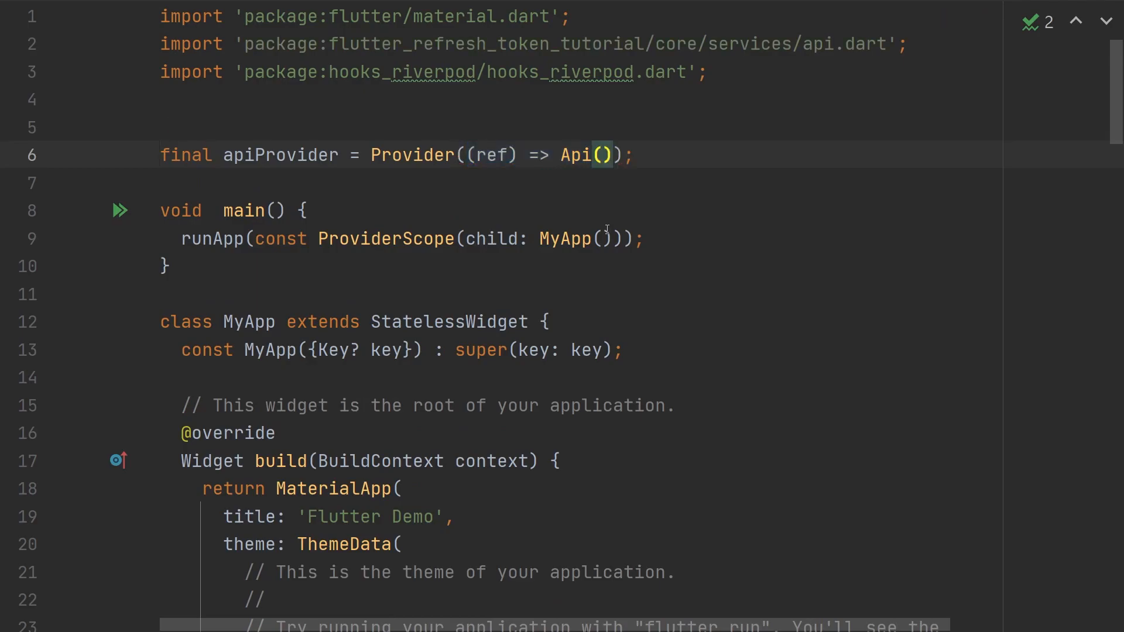
mouse_move(491, 194)
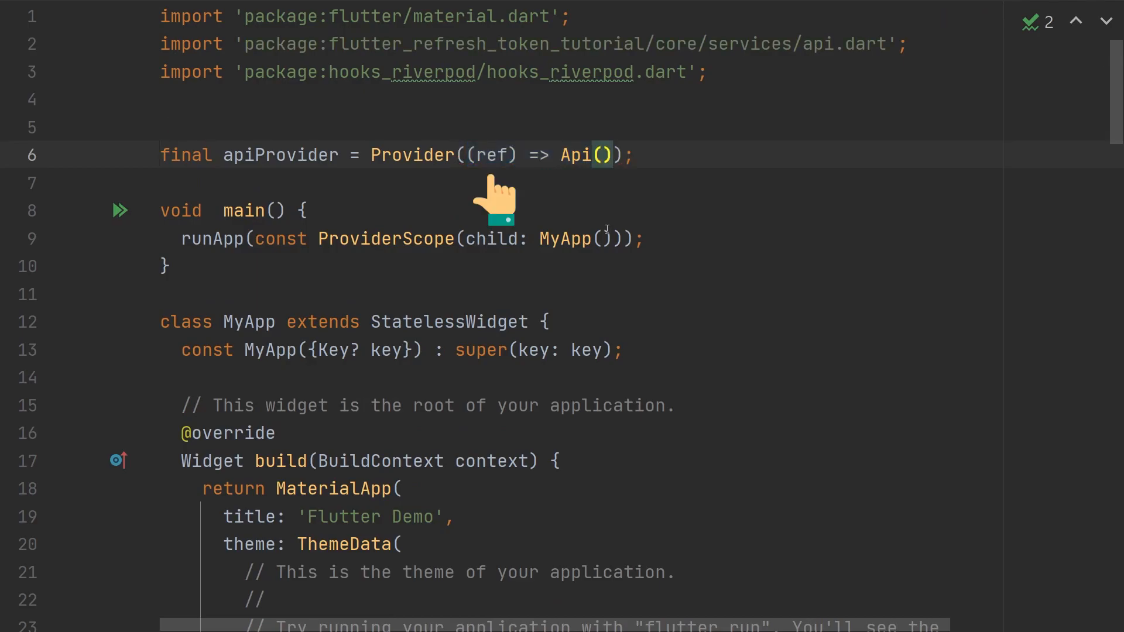